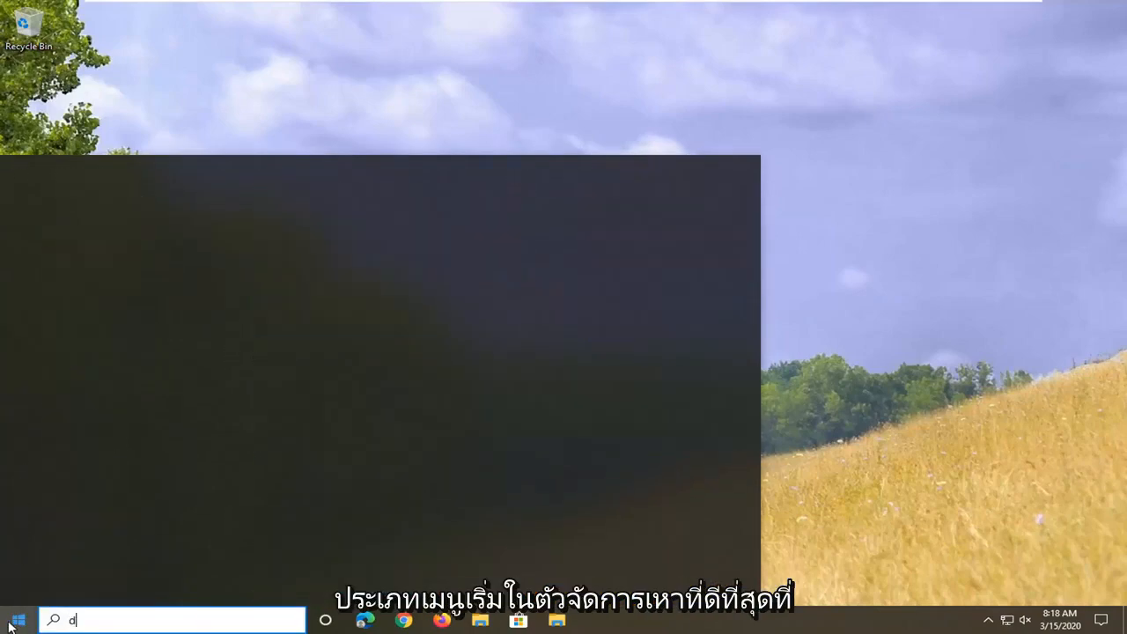
Search the Start menu for 'device manager' and launch Device Manager from the results.
type("evice manager")
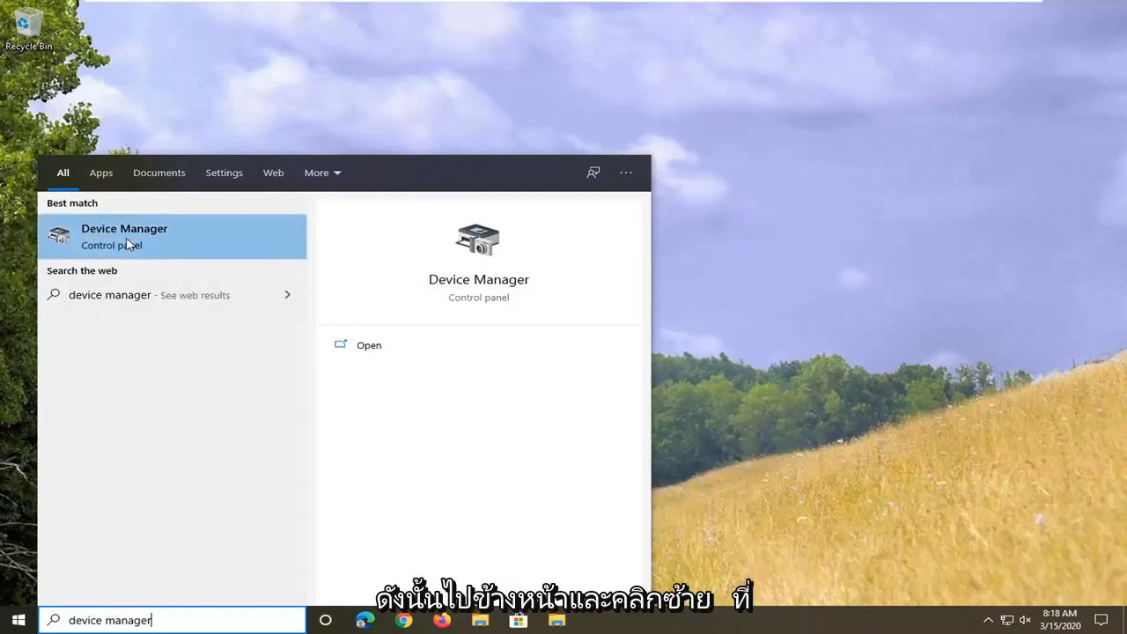
left_click(123, 236)
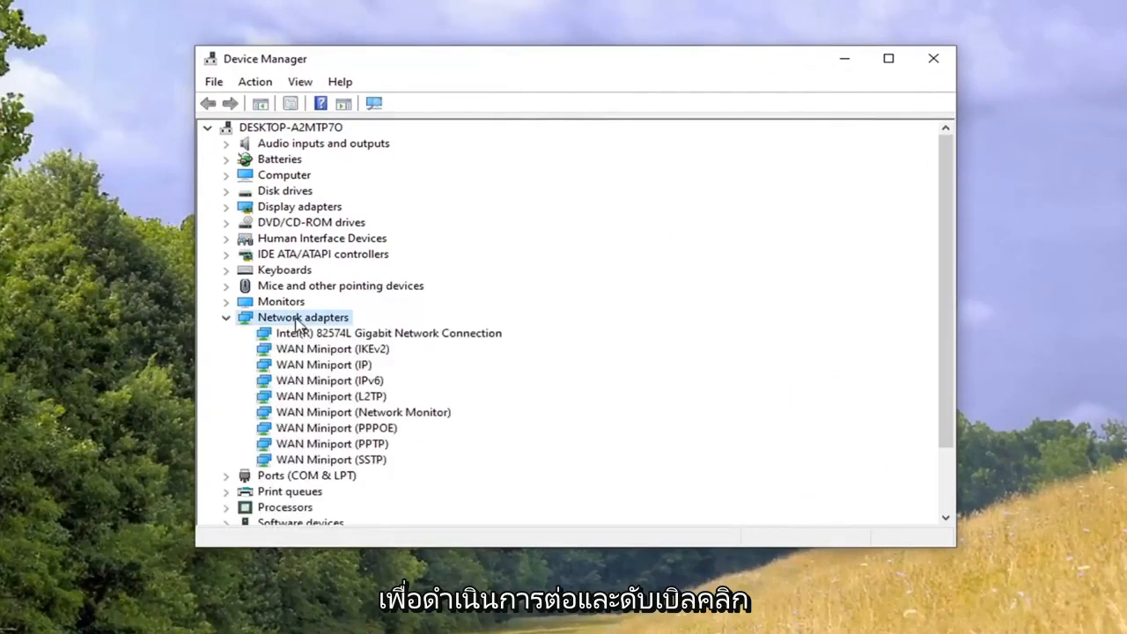
mouse_move(712, 500)
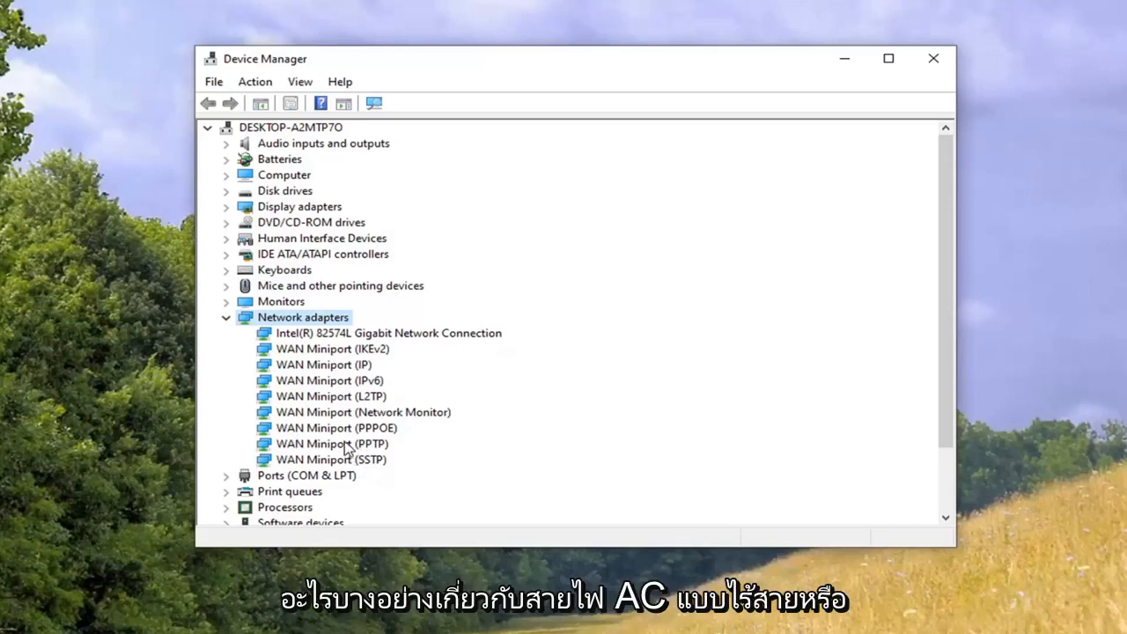
mouse_move(362, 365)
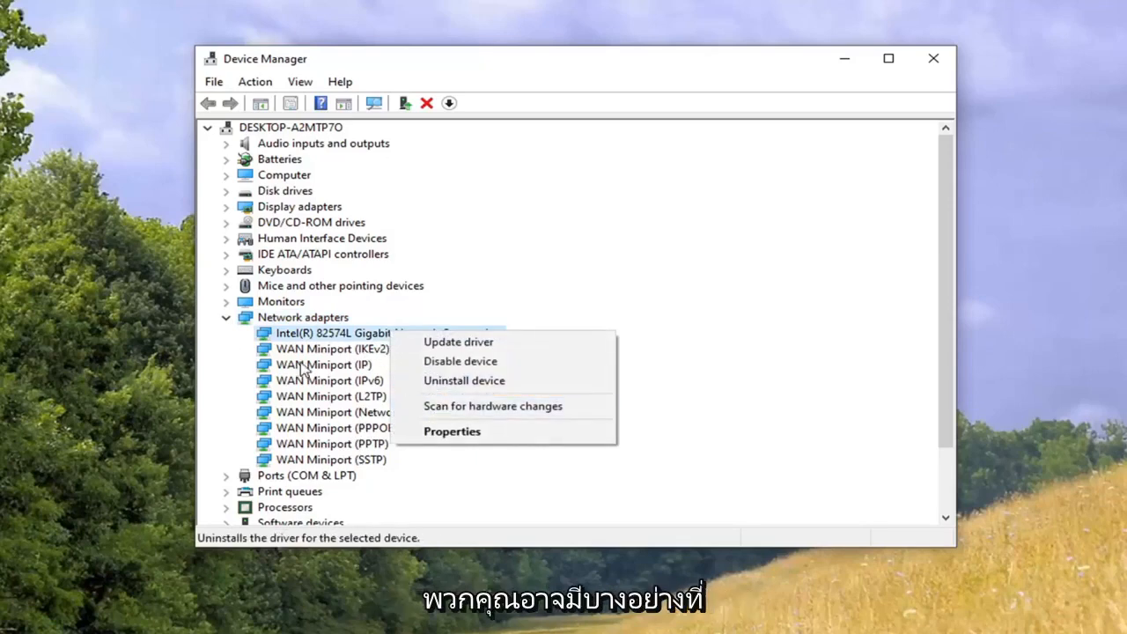
mouse_move(415, 442)
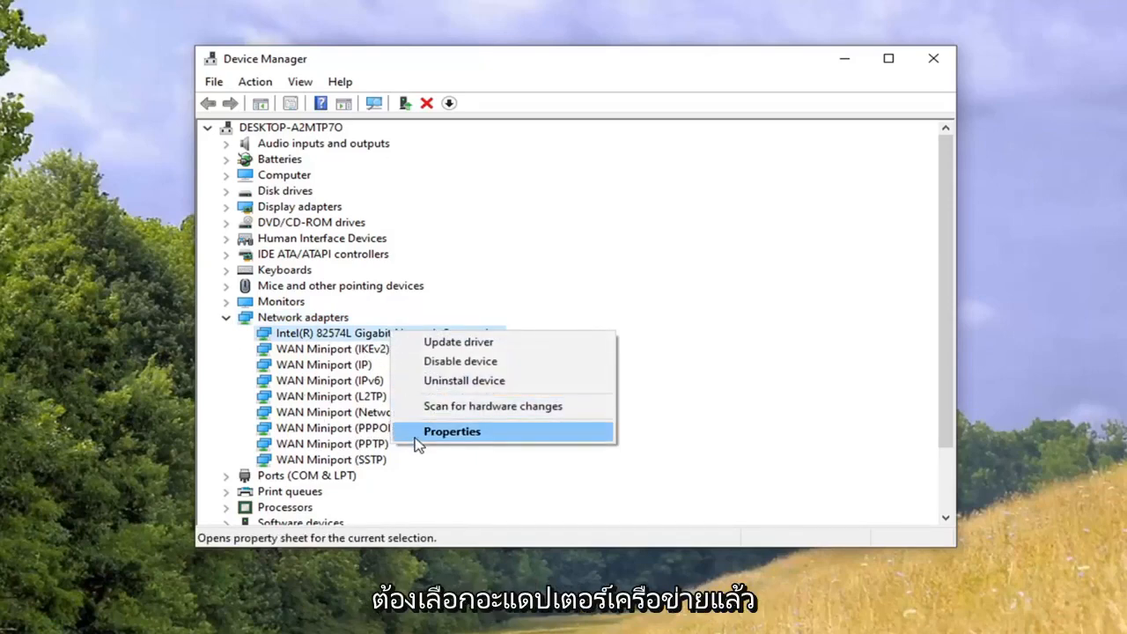
mouse_move(484, 429)
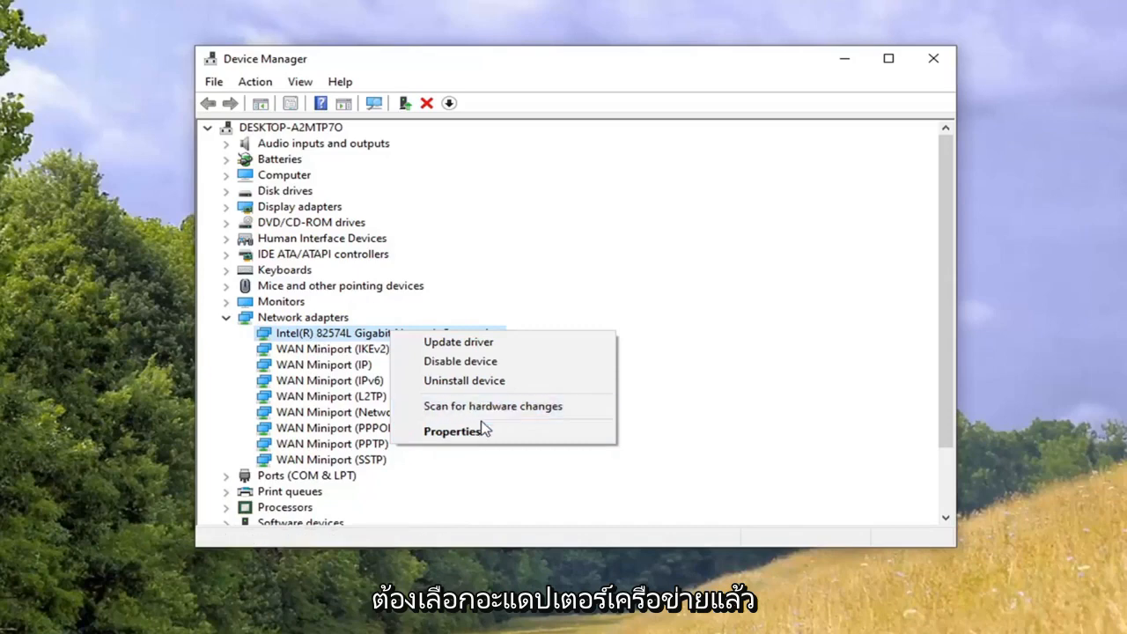
Bring up the Properties dialog of the Intel(R) 82574L Gigabit Network Connection adapter.
left_click(450, 429)
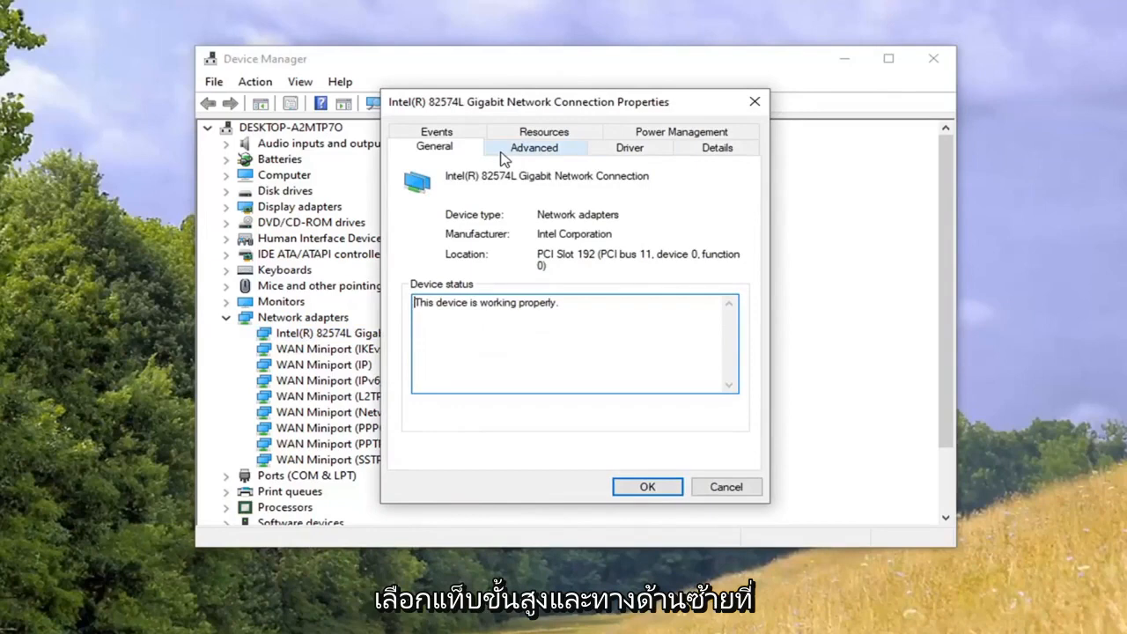
Switch to the Advanced settings and scroll through the adapter's full Property list.
left_click(533, 148)
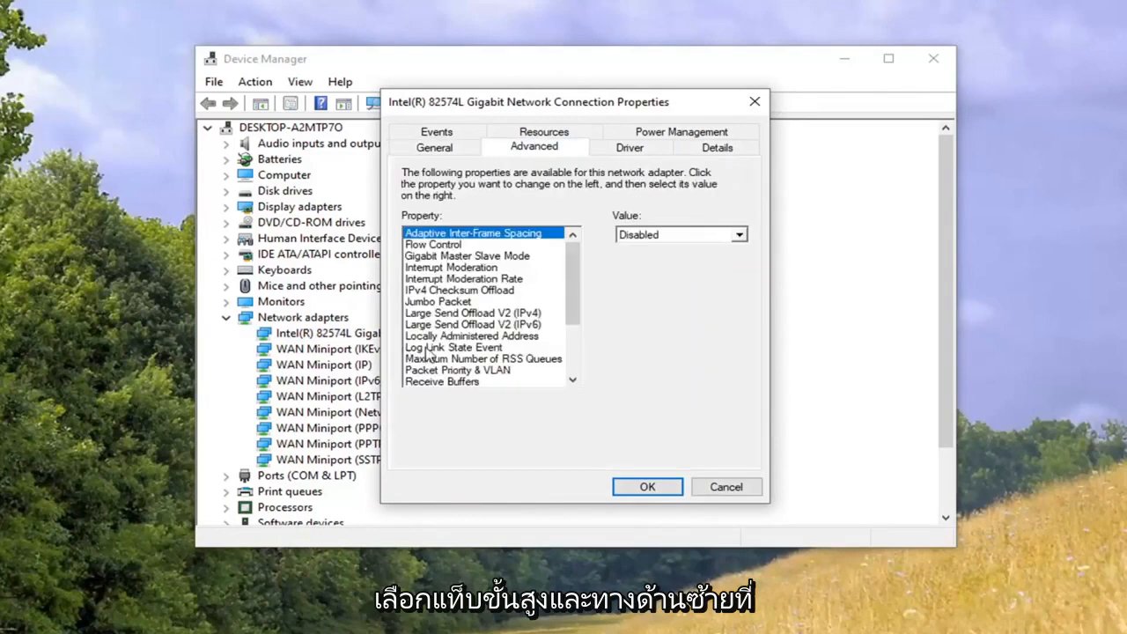
scroll("down", 3)
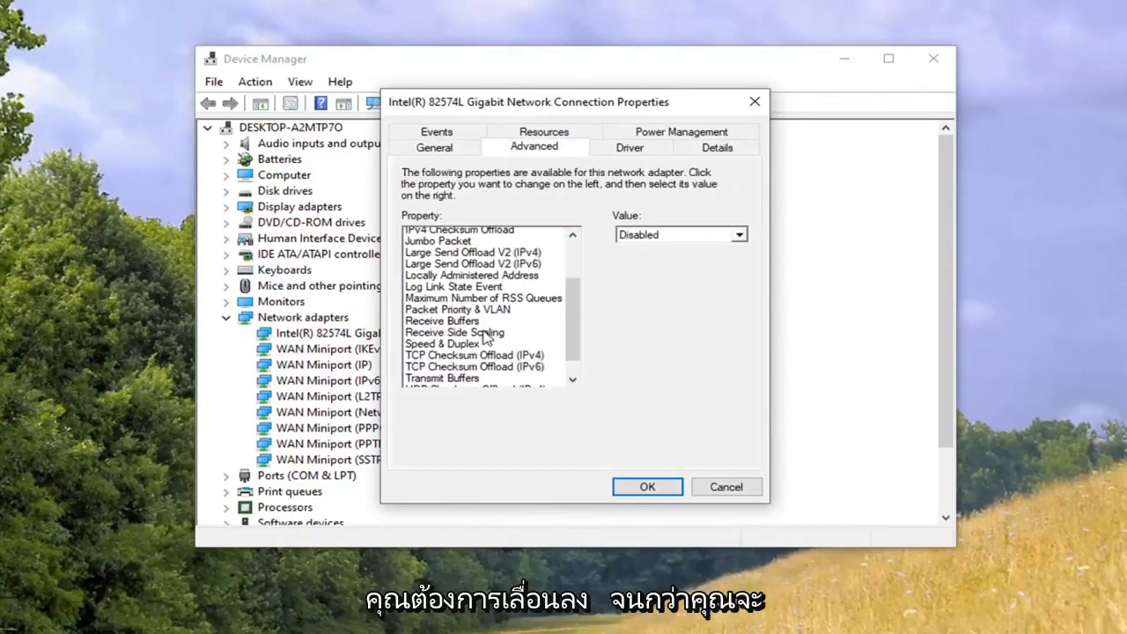
scroll("down", 3)
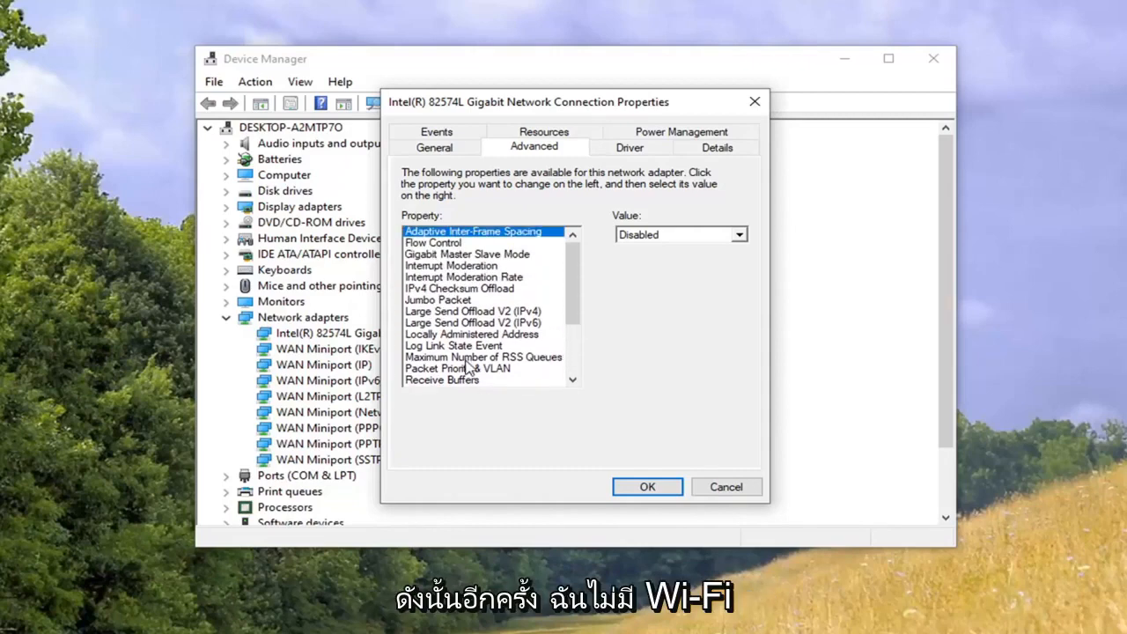
scroll("down", 3)
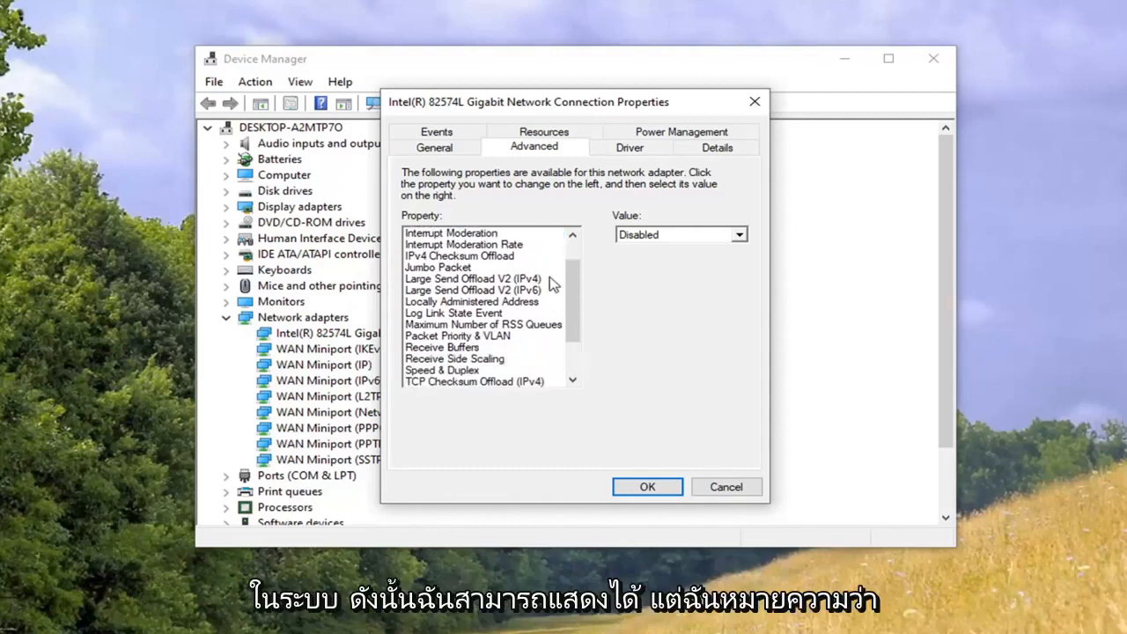
mouse_move(570, 299)
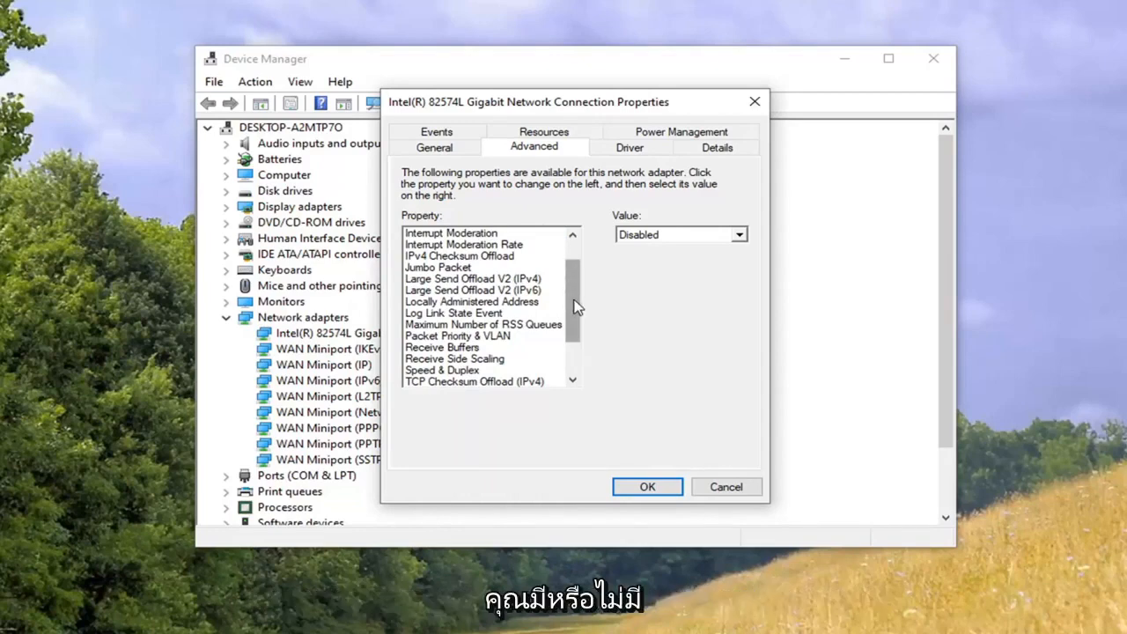
scroll("down", 3)
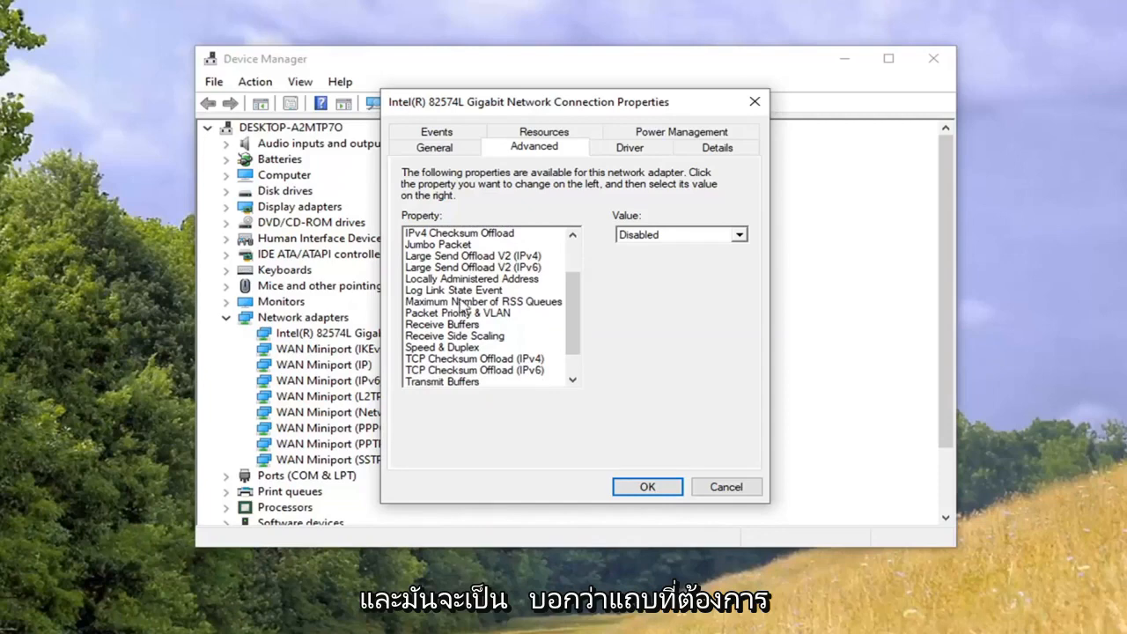
mouse_move(447, 368)
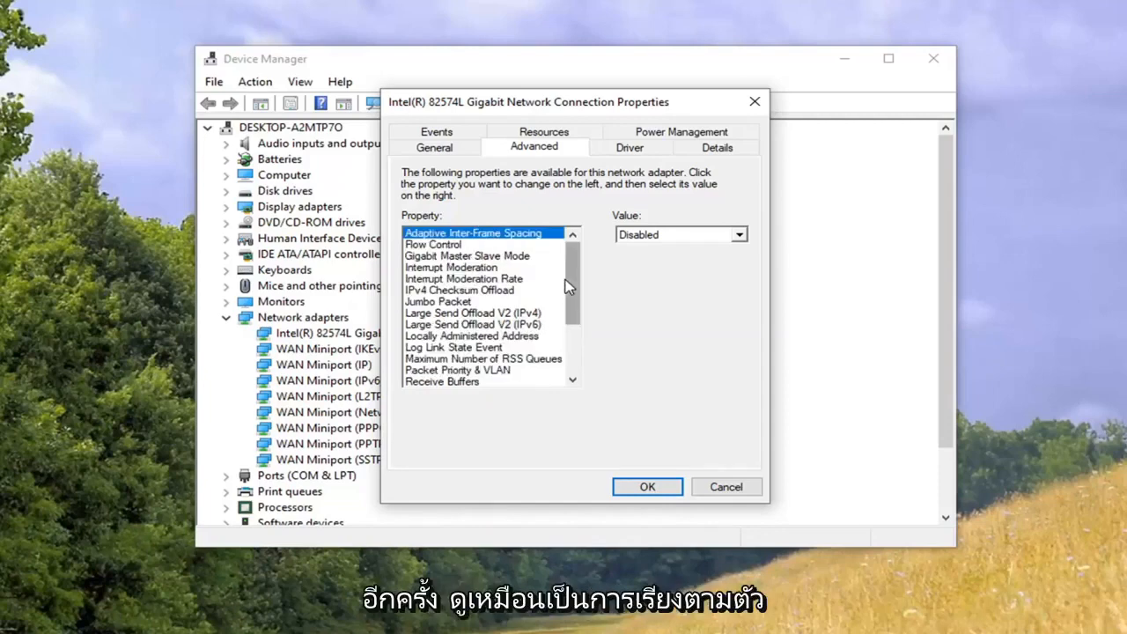
scroll("down", 3)
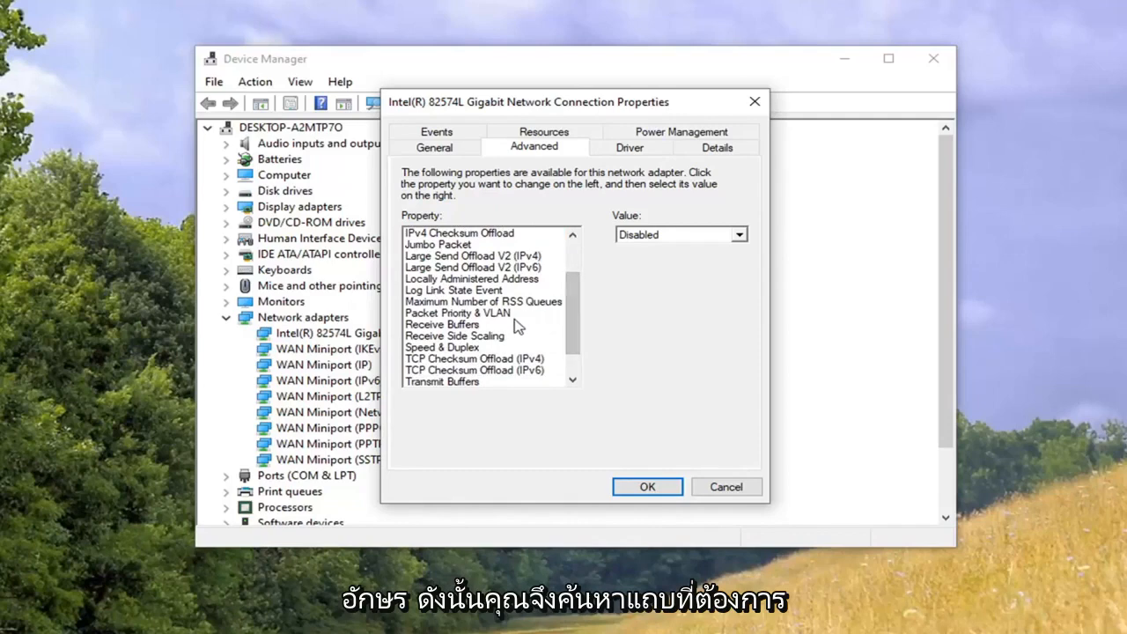
mouse_move(476, 290)
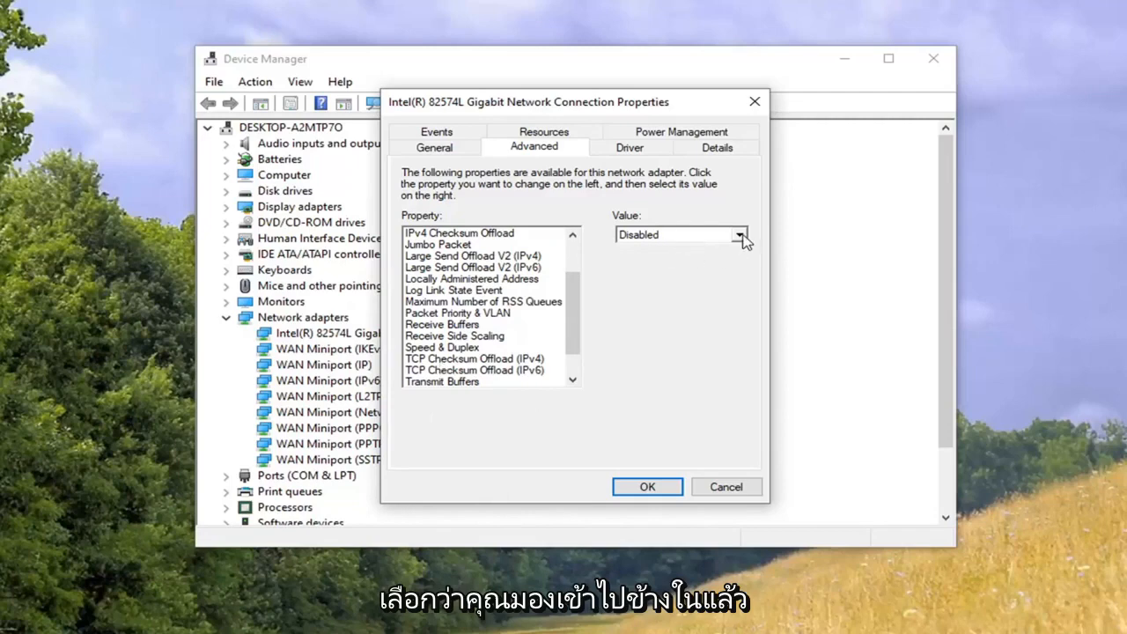
left_click(743, 234)
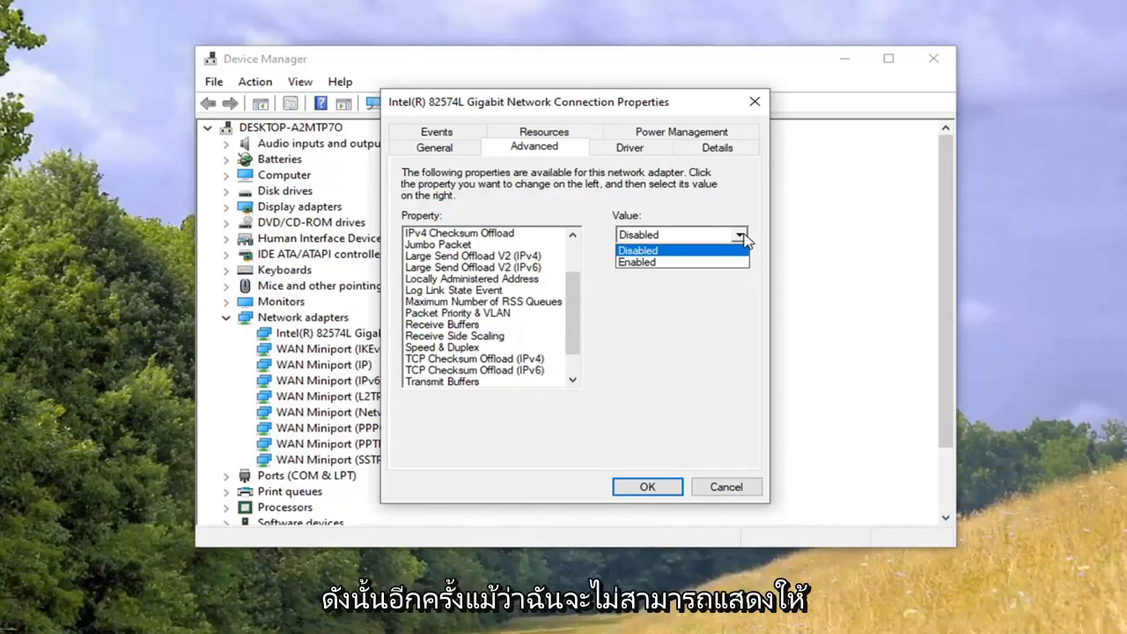
left_click(637, 250)
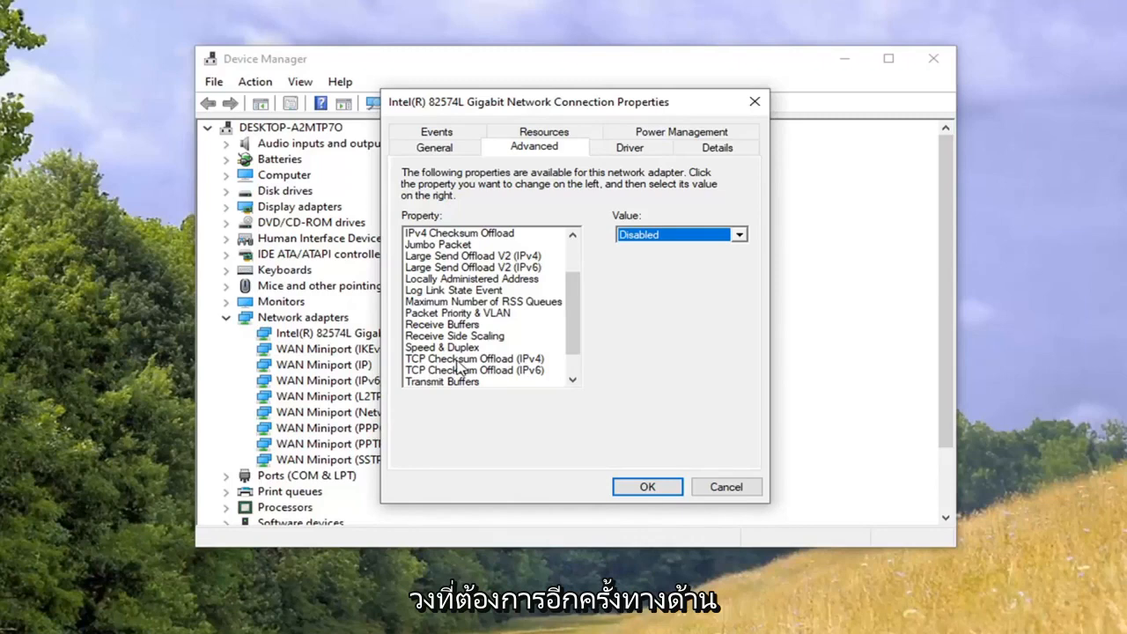
mouse_move(690, 243)
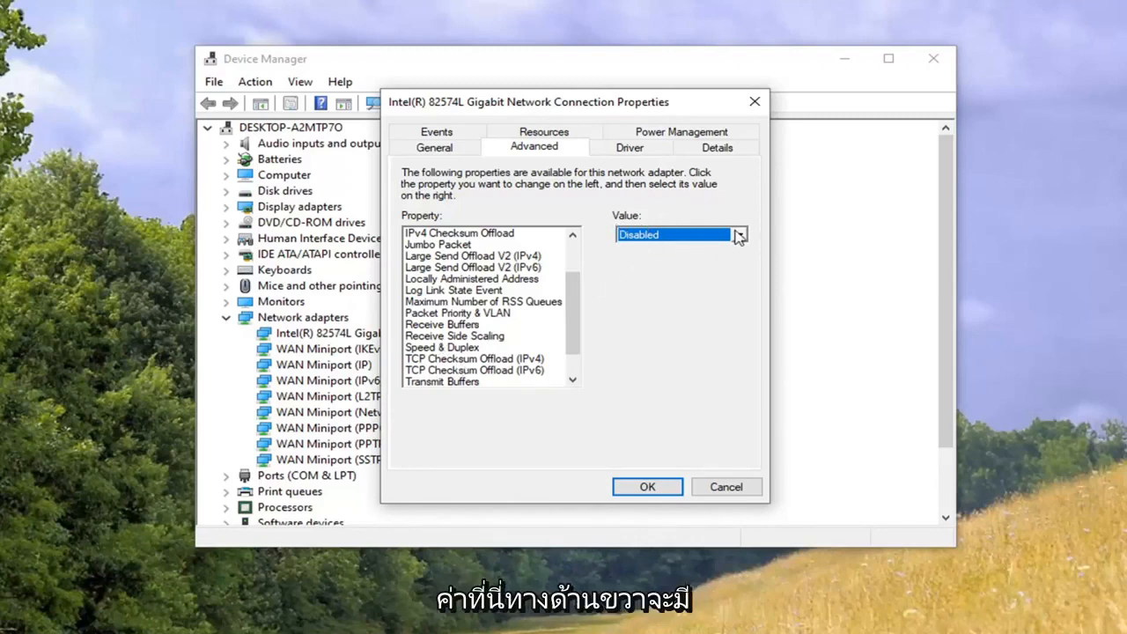
left_click(738, 236)
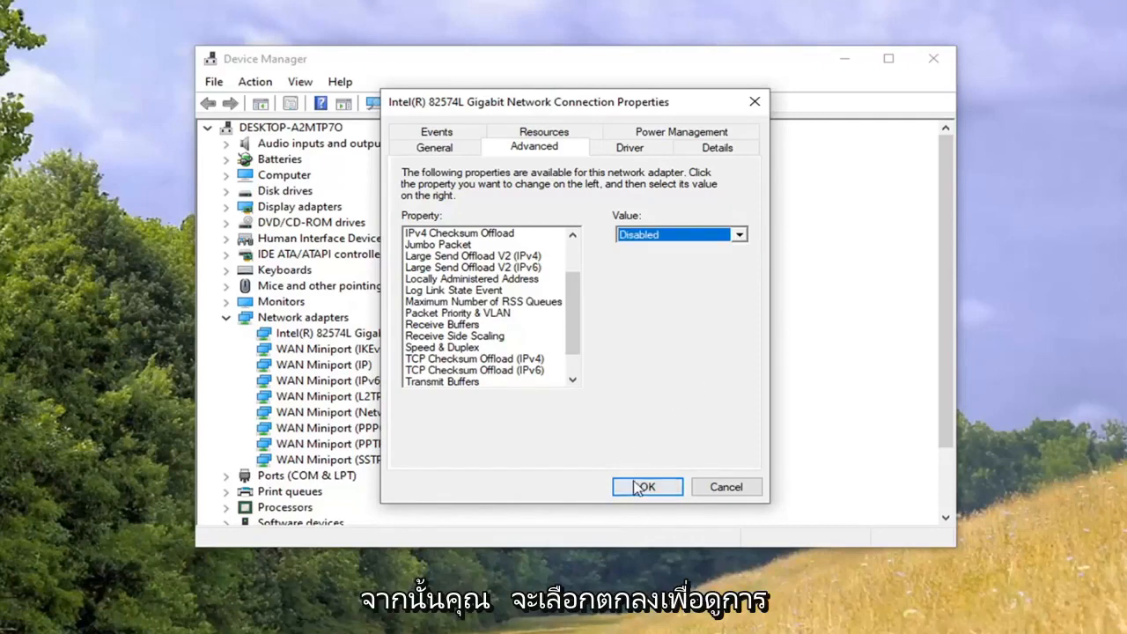
Confirm the properties with OK, collapse Network adapters and close Device Manager.
left_click(648, 486)
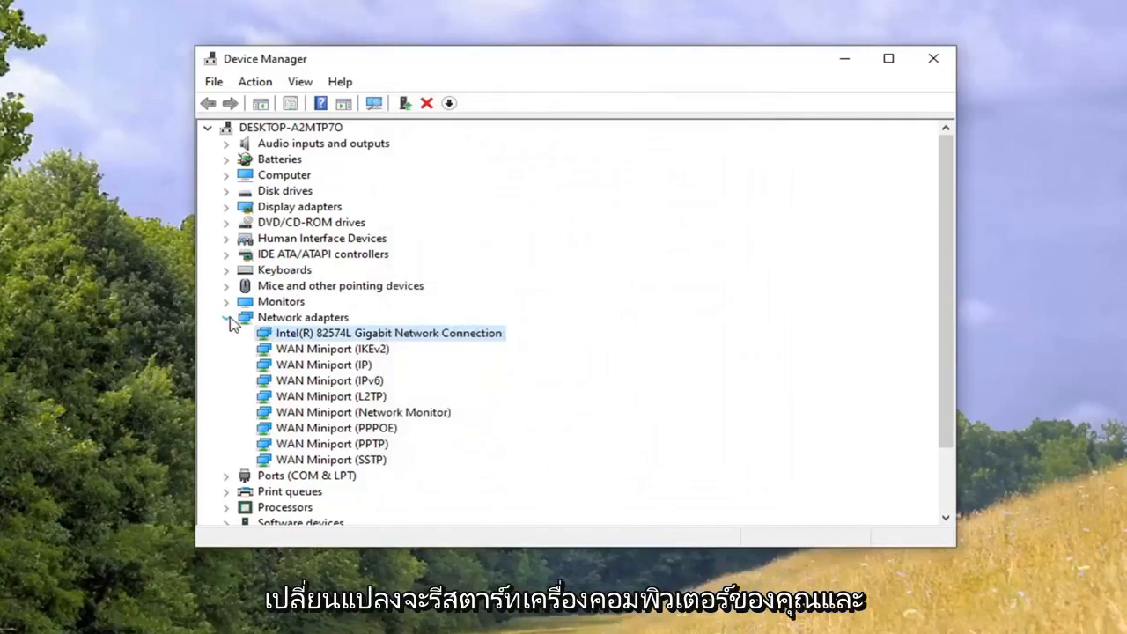
left_click(227, 317)
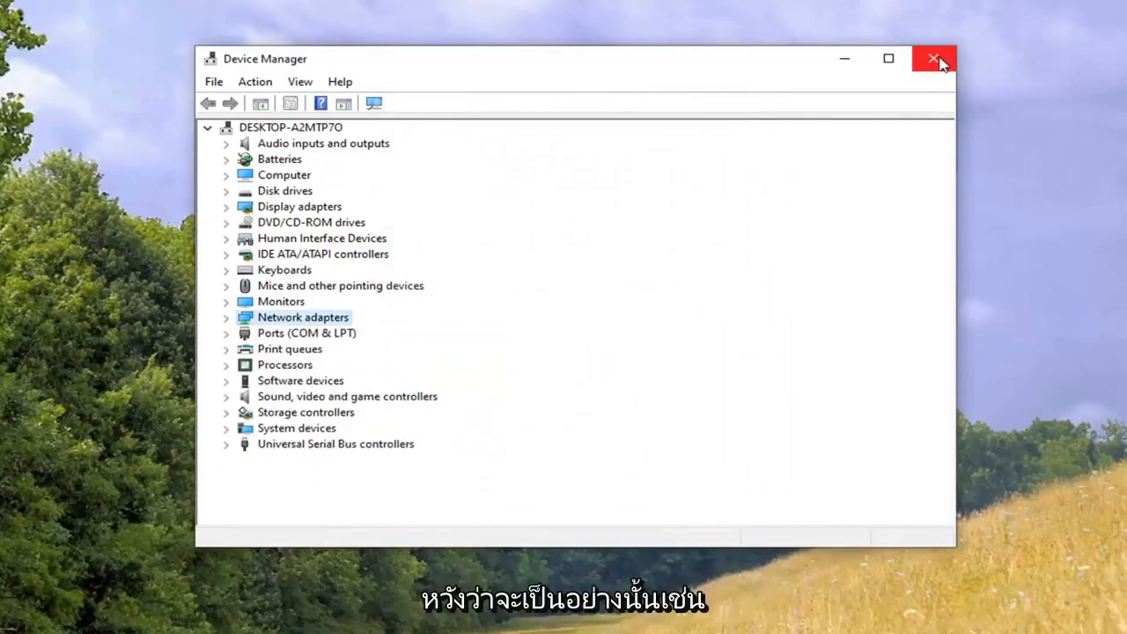
left_click(934, 56)
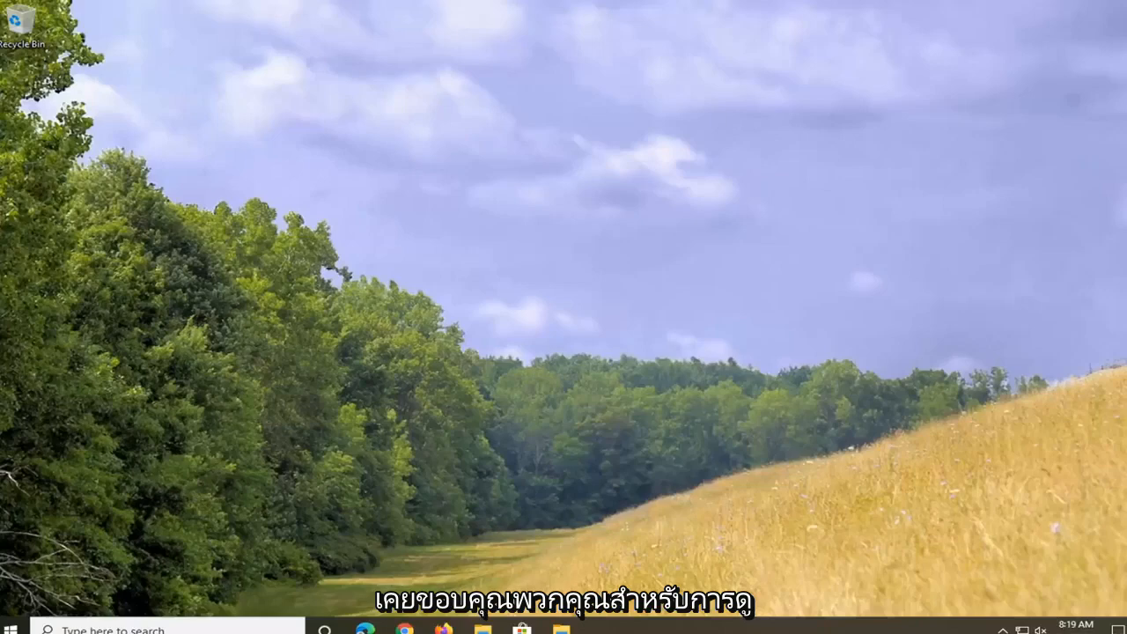